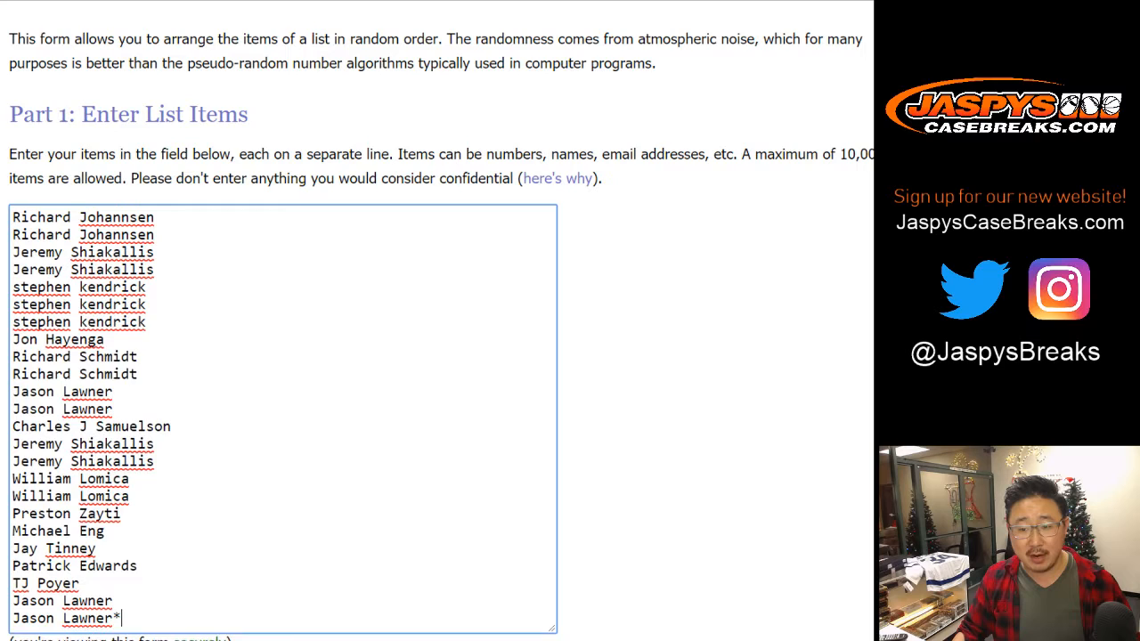
# Scroll down the Dice Roller page set to roll 2 dice.
pyautogui.scroll(-3)
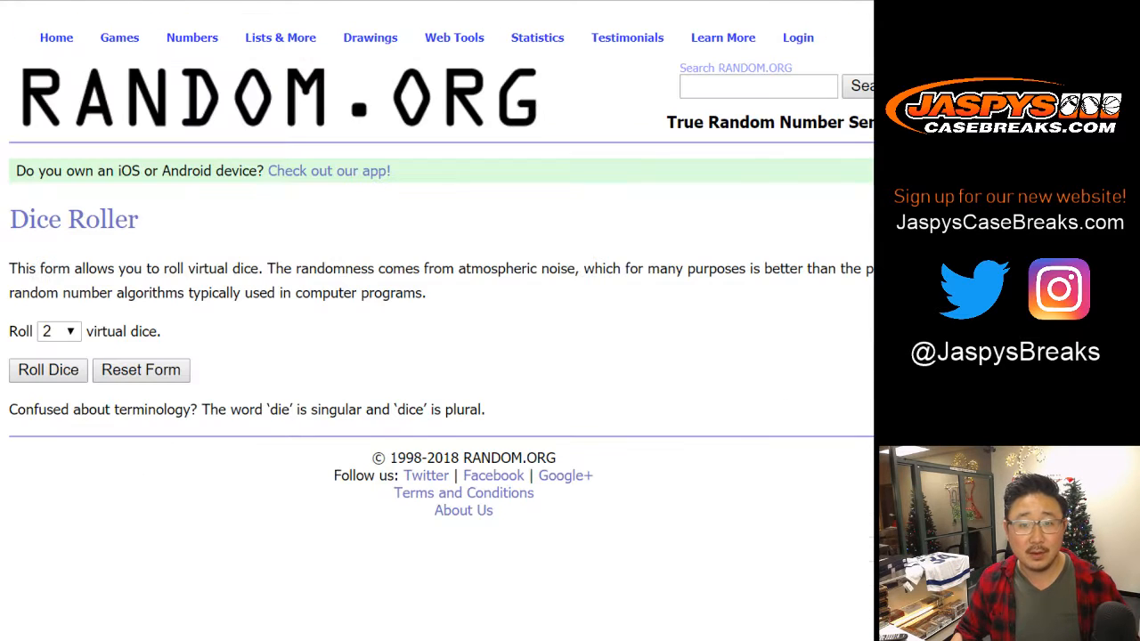
# Return to the List Randomizer and reshuffle the 24 names four times with Randomize and Again.
pyautogui.click(47, 369)
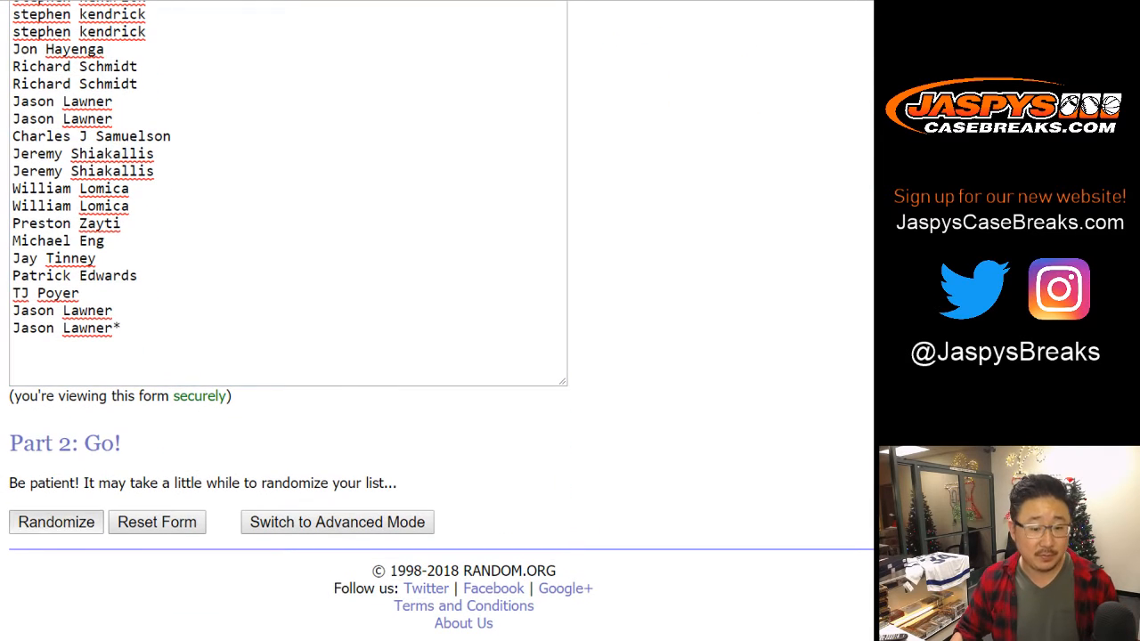
pyautogui.click(56, 522)
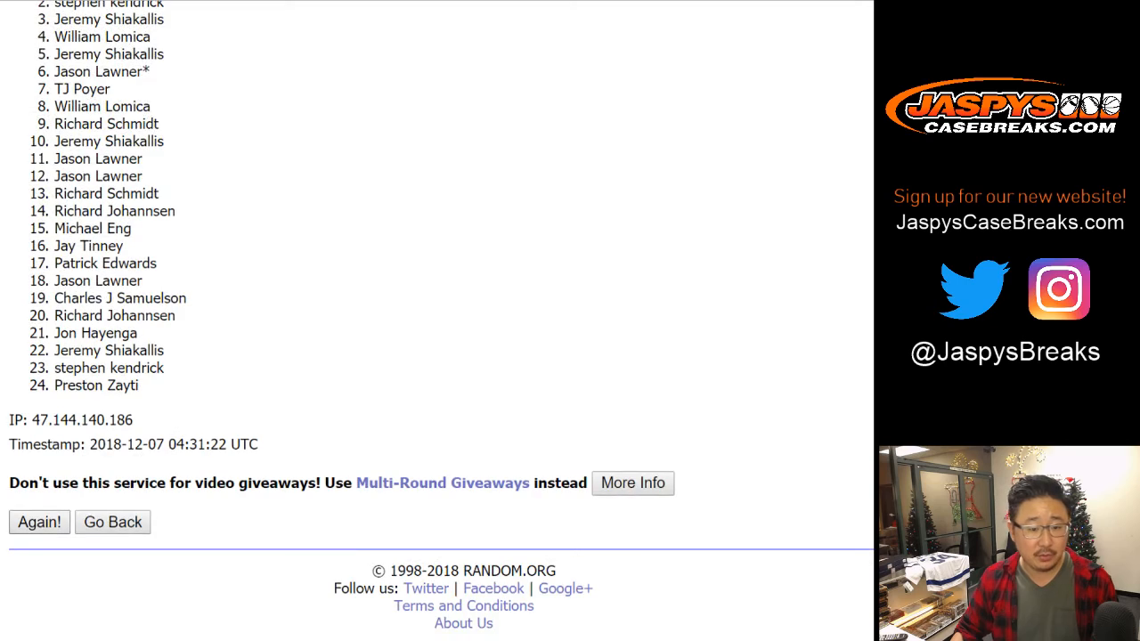
pyautogui.click(39, 524)
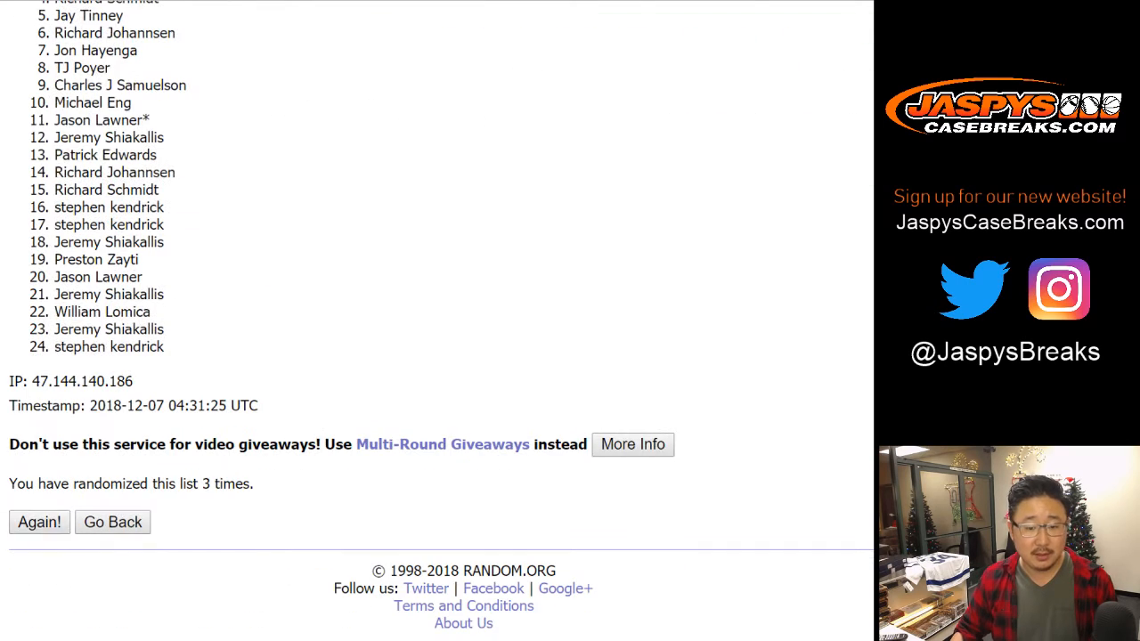
pyautogui.click(40, 521)
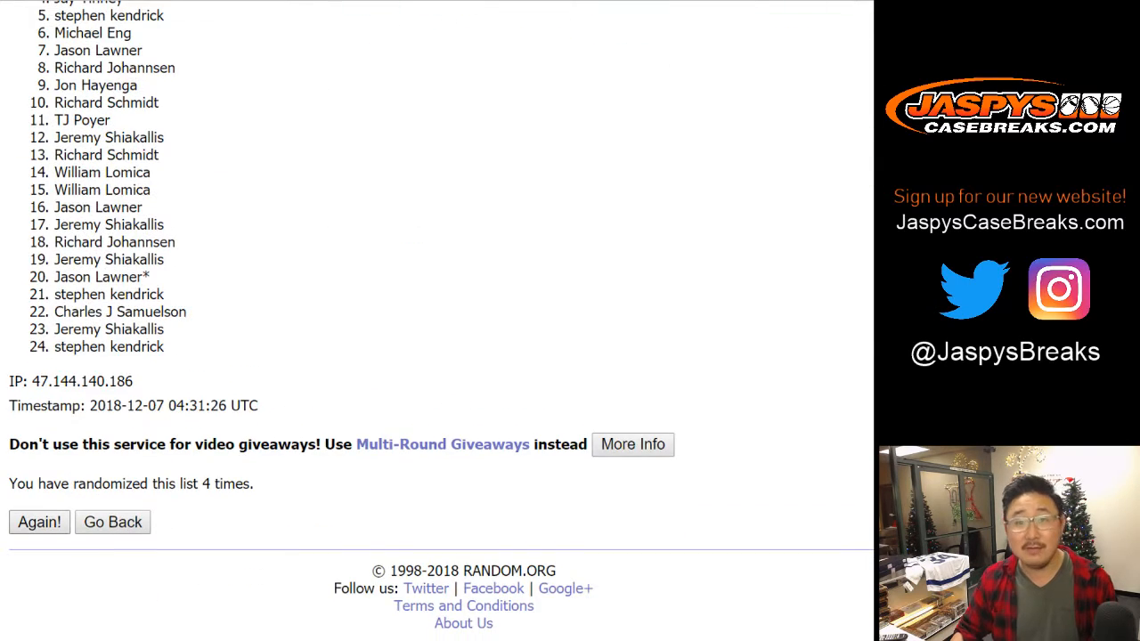
pyautogui.click(39, 522)
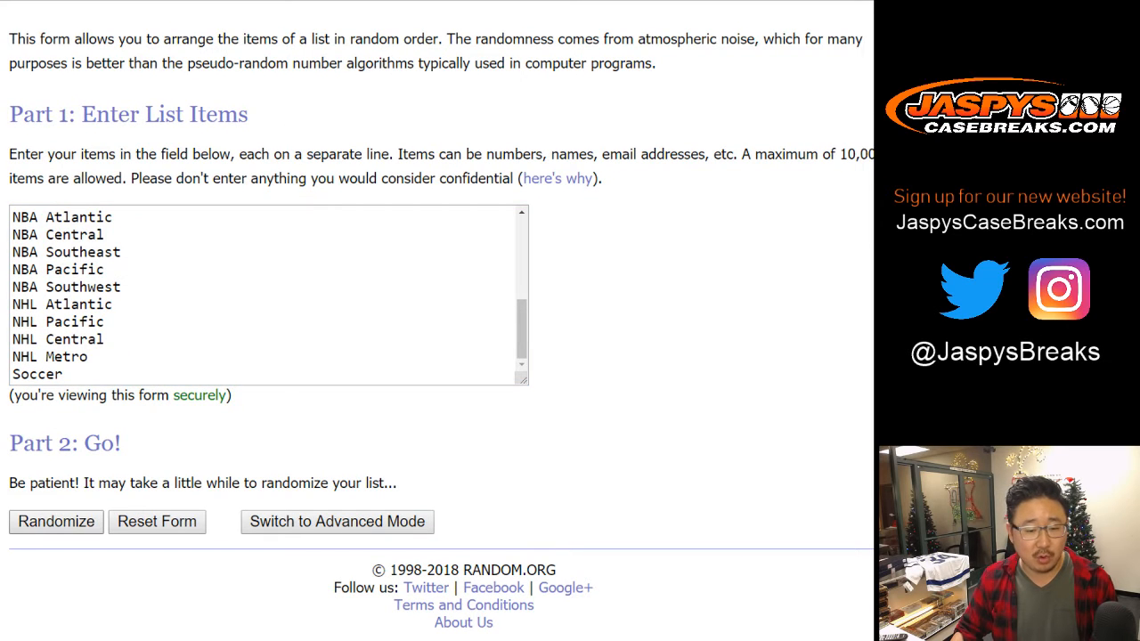
# Randomize the 24 team divisions five times with Randomize and Again.
pyautogui.click(55, 522)
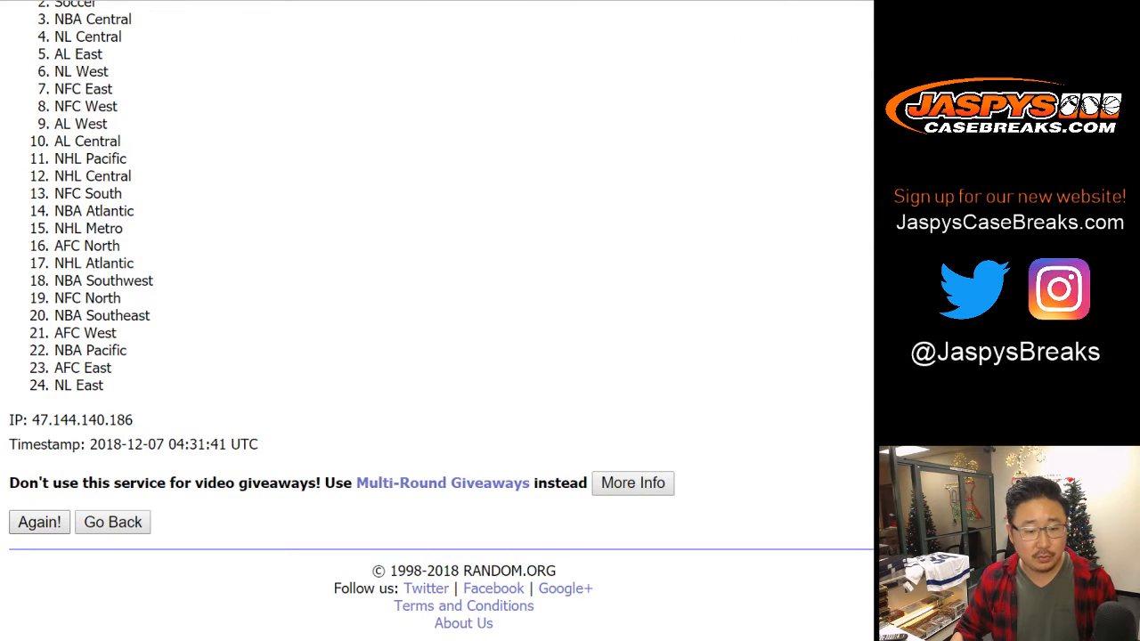
pyautogui.click(36, 524)
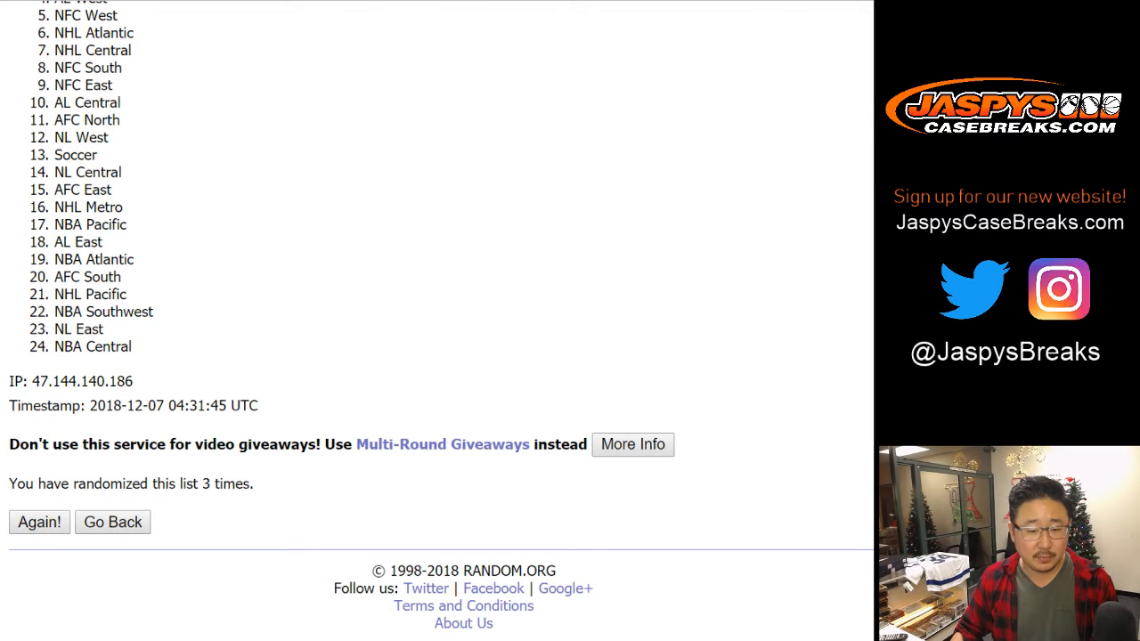
pyautogui.click(39, 522)
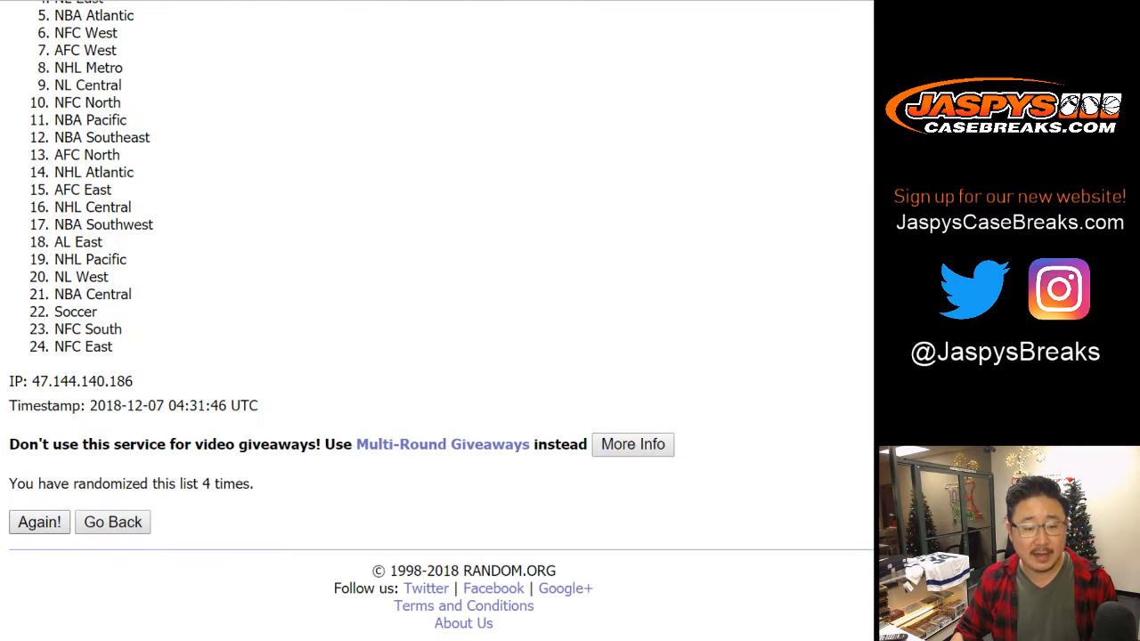
pyautogui.click(39, 522)
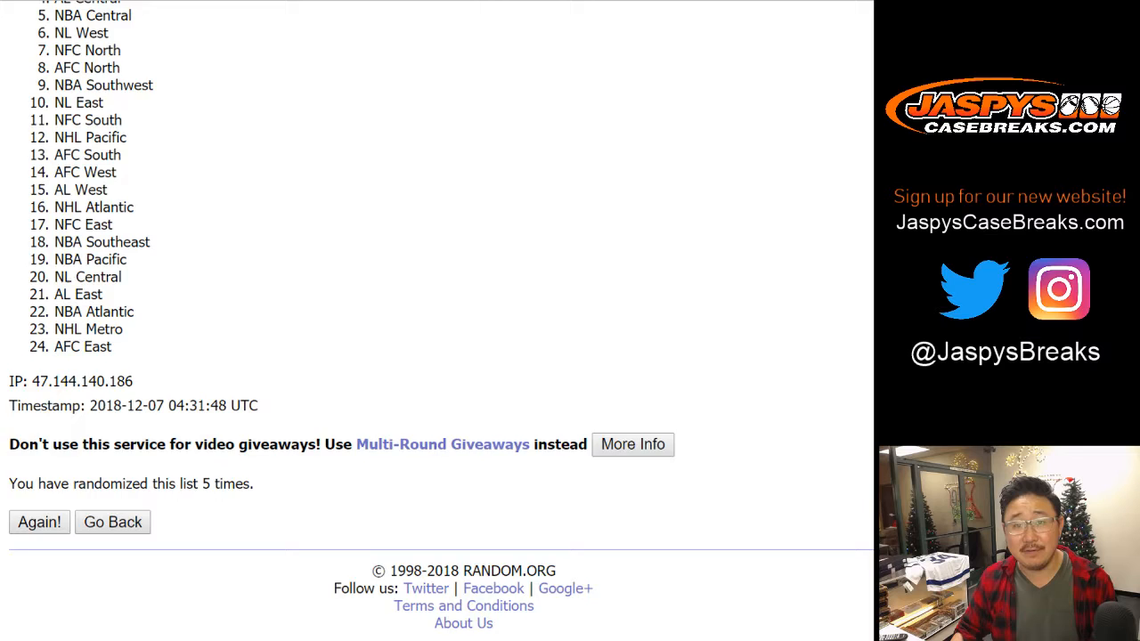
pyautogui.click(39, 521)
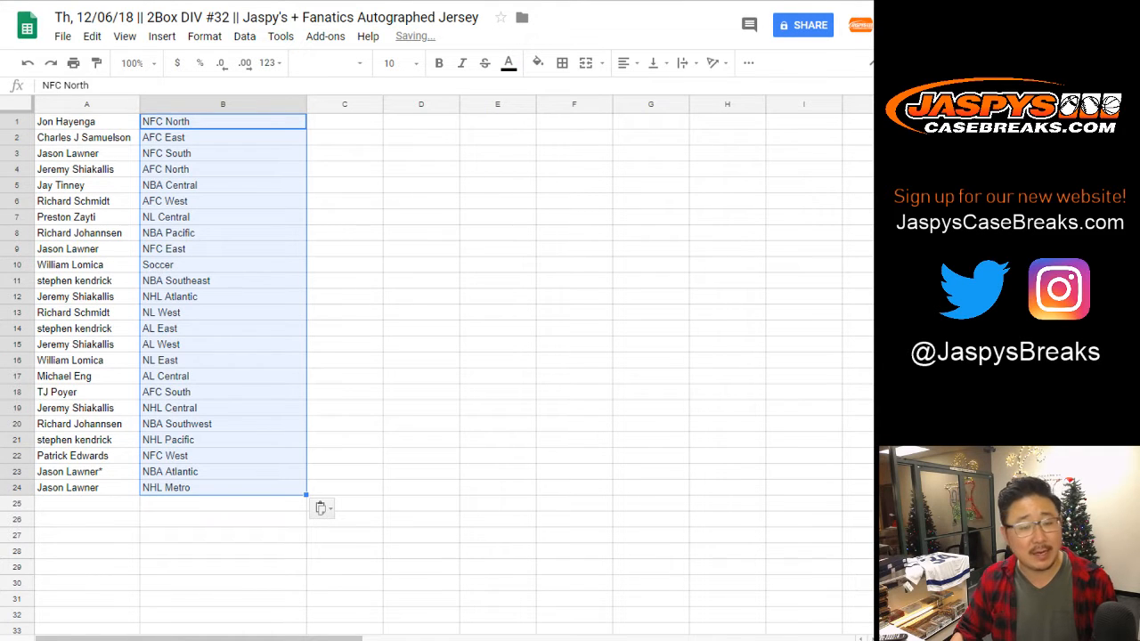
# Select every cell in the sheet and set the text size to 14.
pyautogui.click(347, 63)
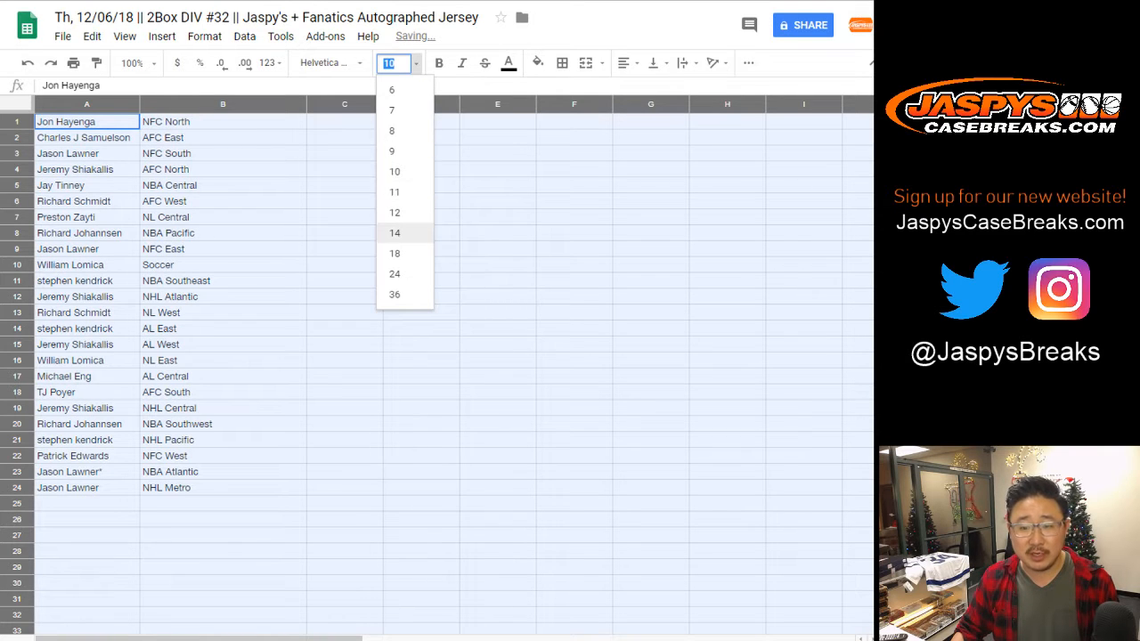
pyautogui.click(395, 231)
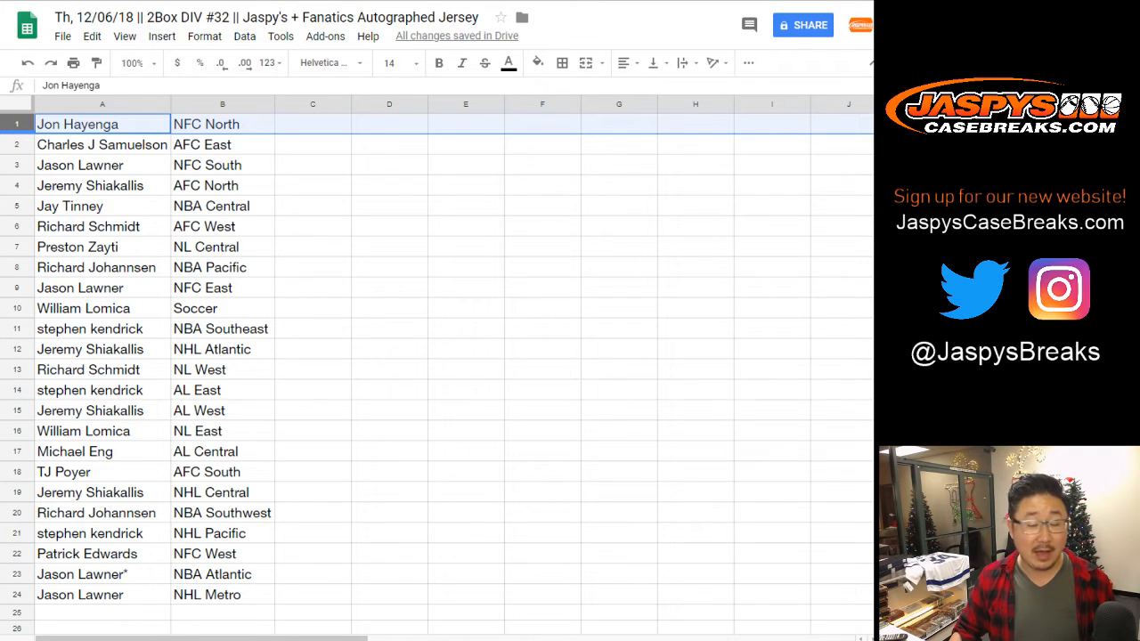
pyautogui.click(99, 144)
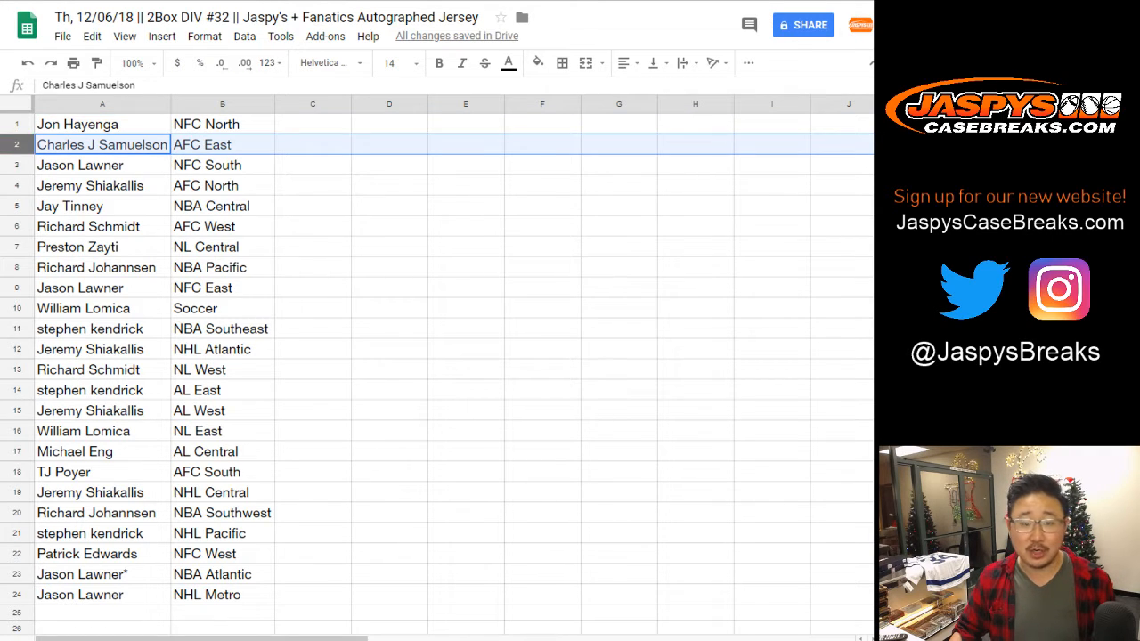
pyautogui.click(80, 164)
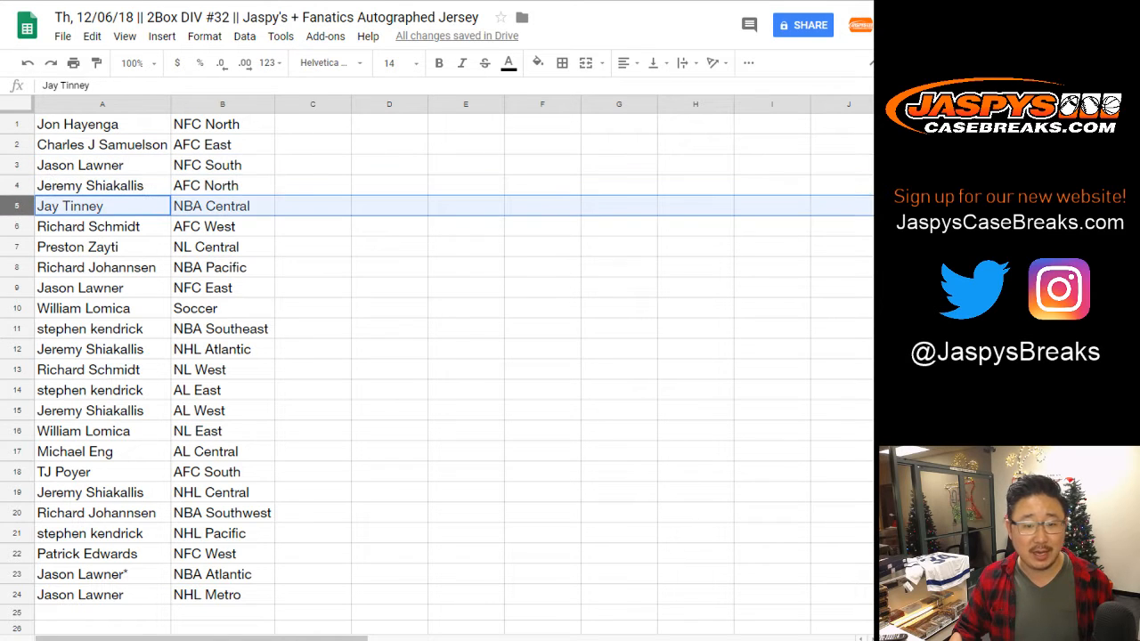
pyautogui.click(89, 226)
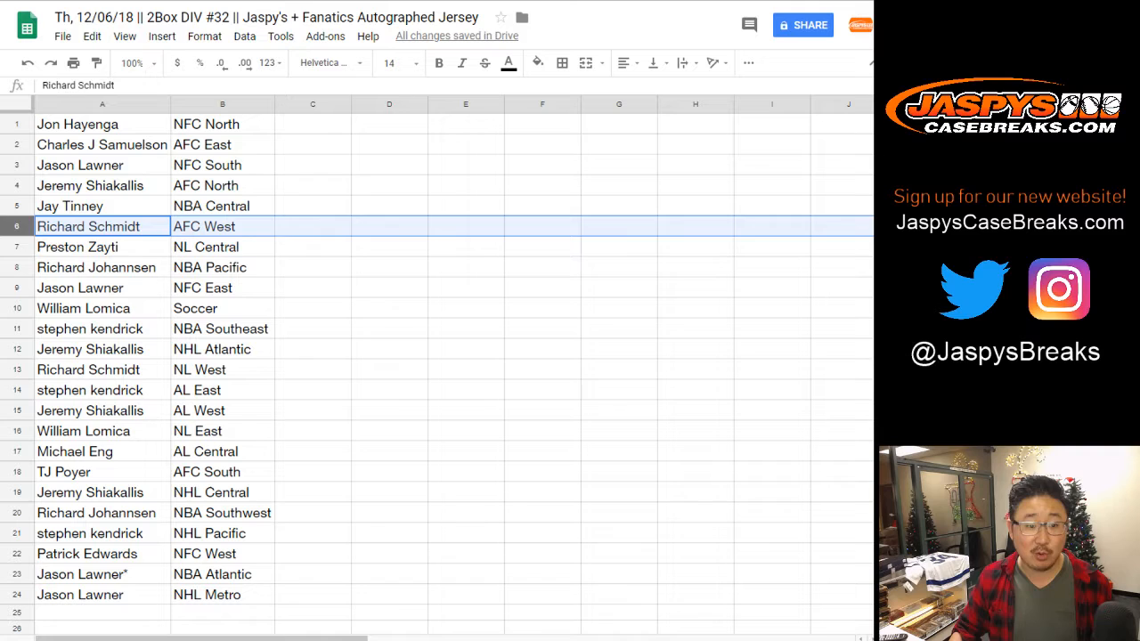
pyautogui.click(96, 268)
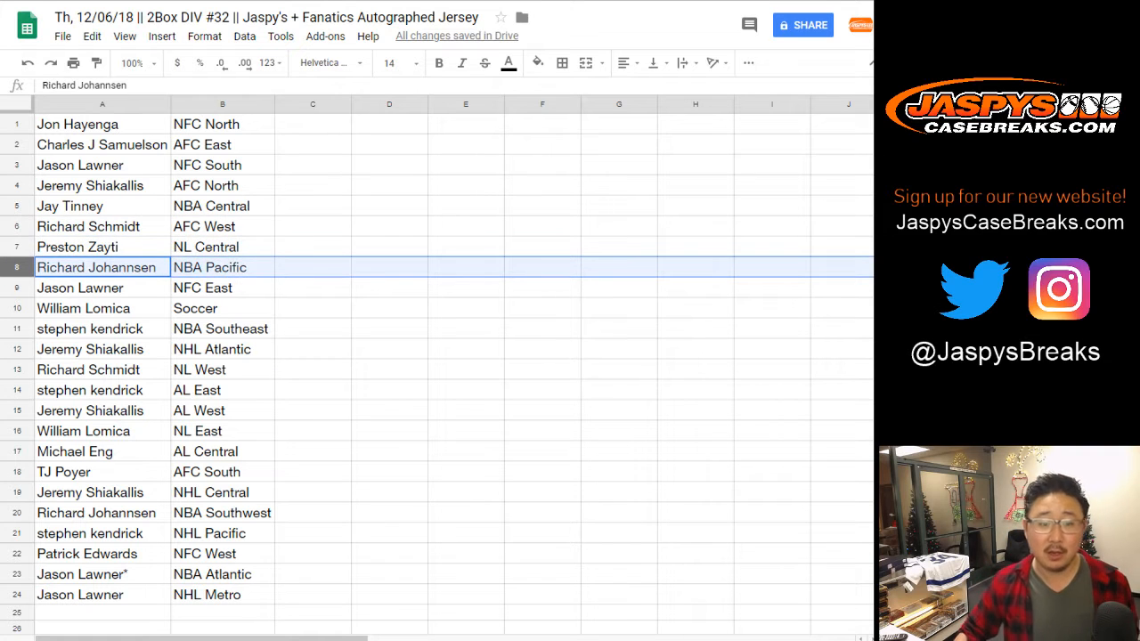
pyautogui.click(98, 289)
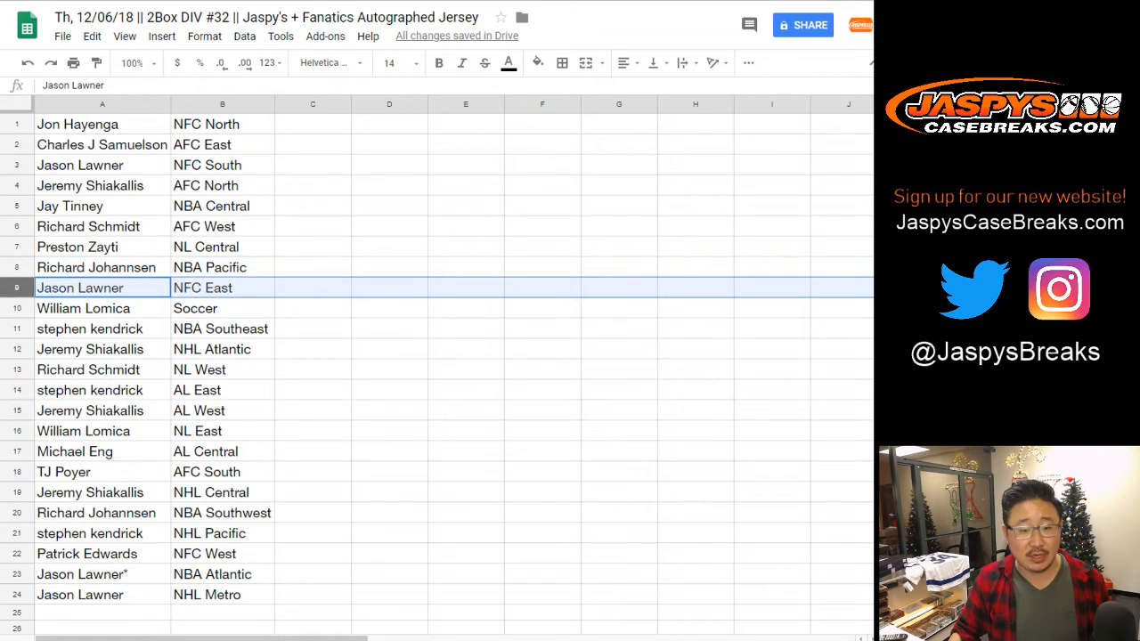
pyautogui.click(82, 308)
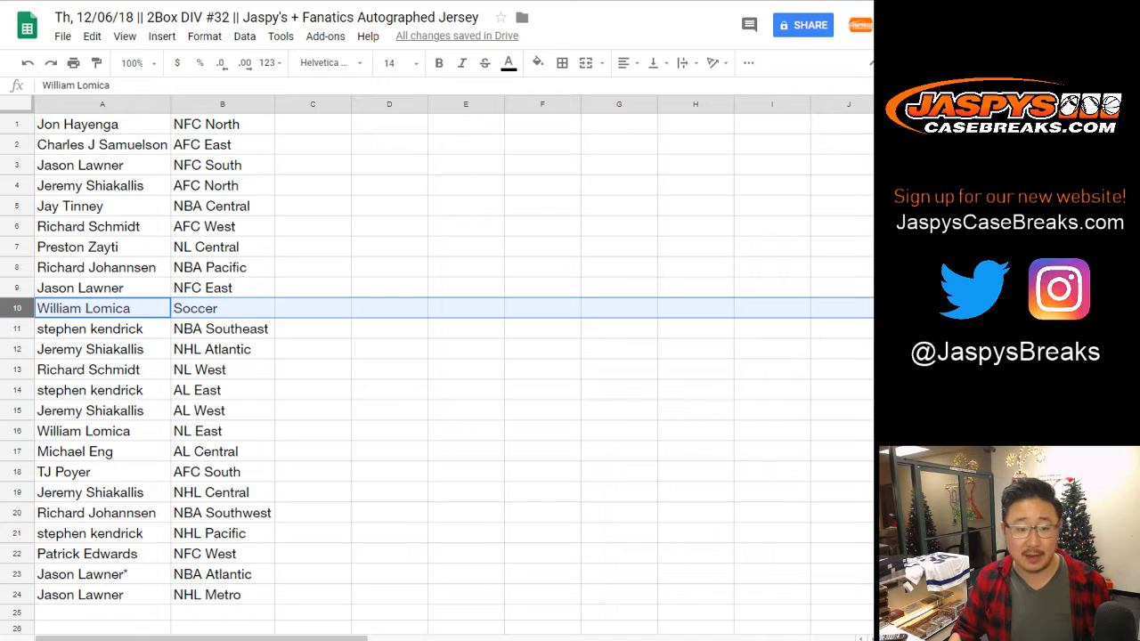
pyautogui.click(89, 349)
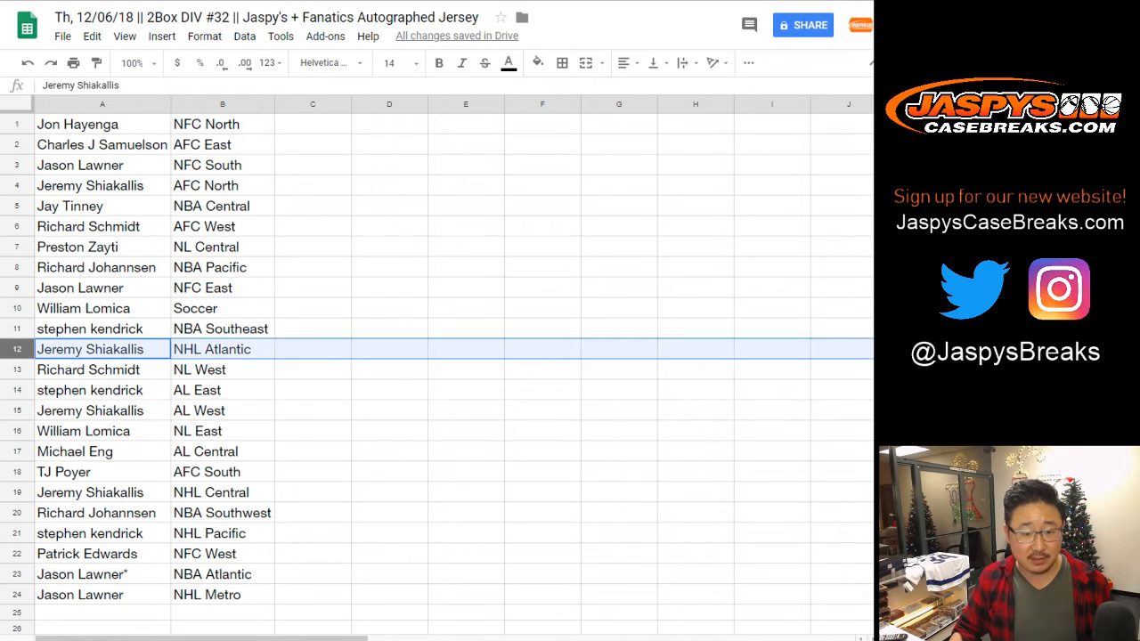
pyautogui.click(89, 390)
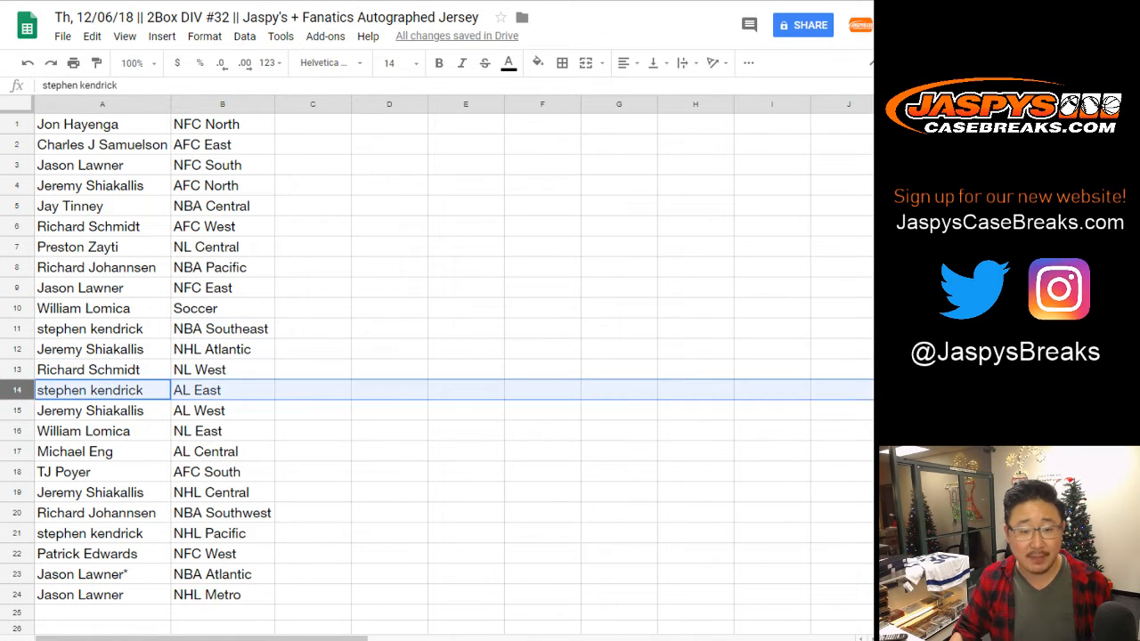
pyautogui.click(89, 409)
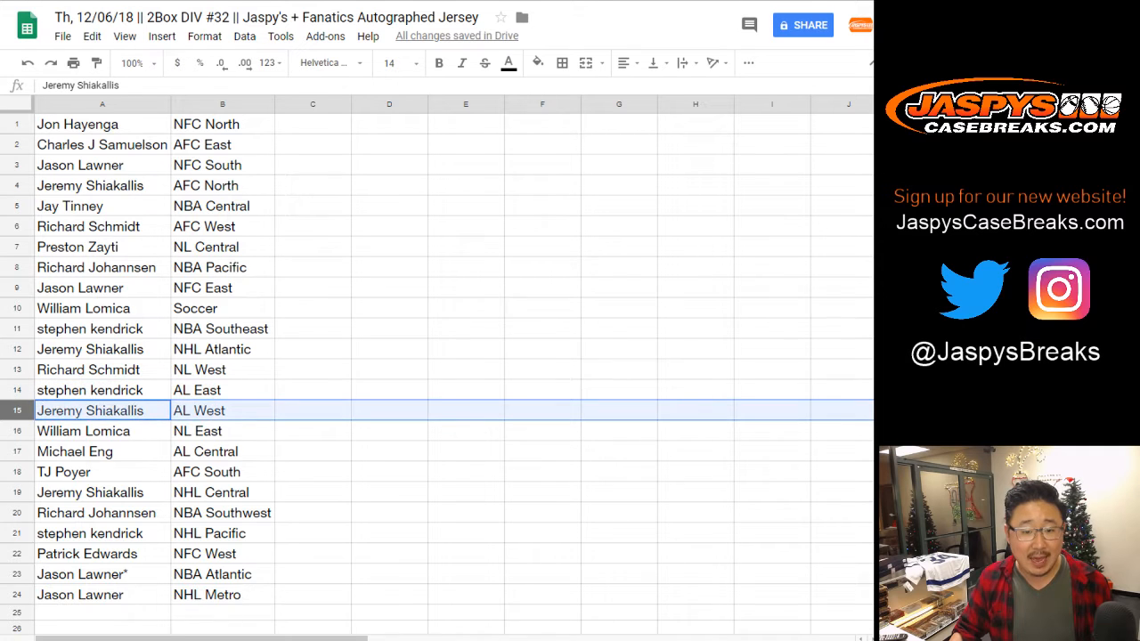
pyautogui.scroll(-3)
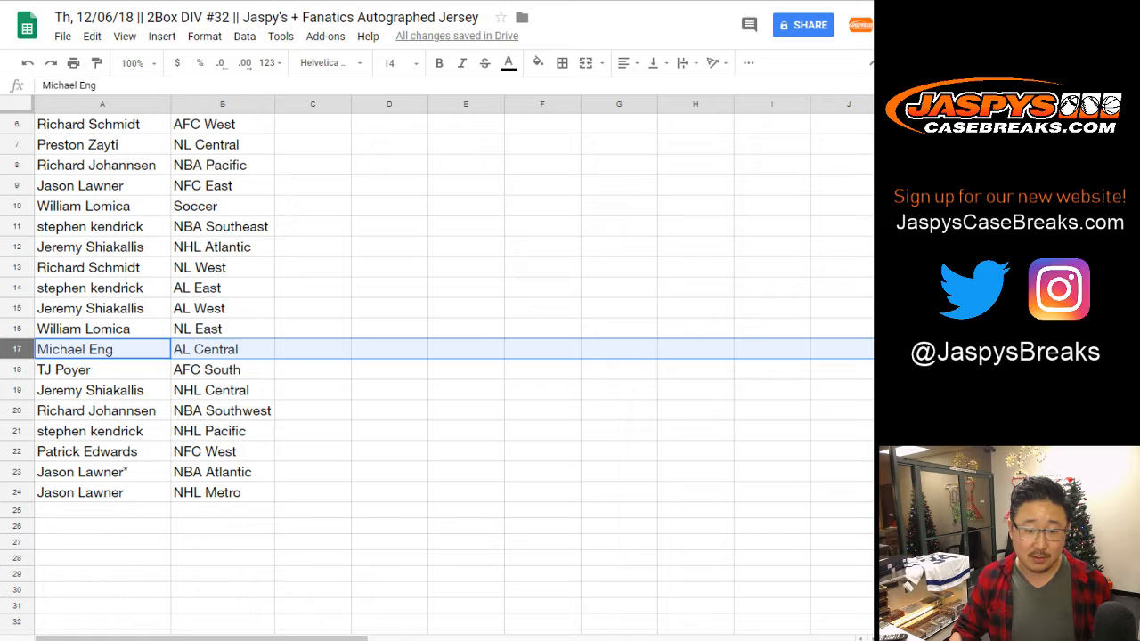
pyautogui.click(89, 368)
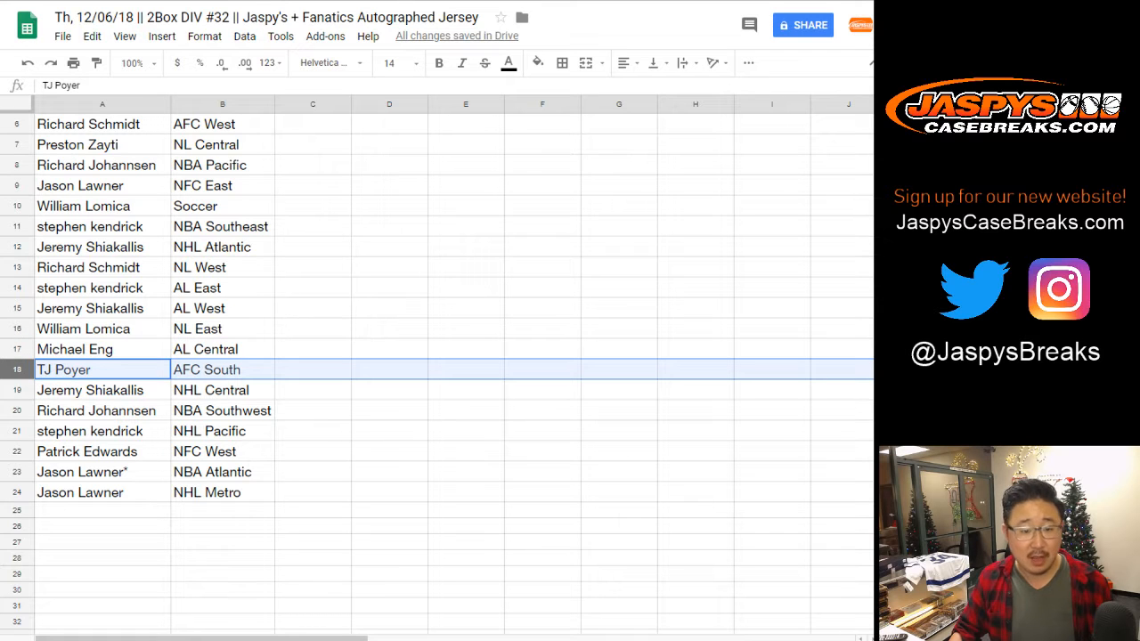
pyautogui.click(89, 390)
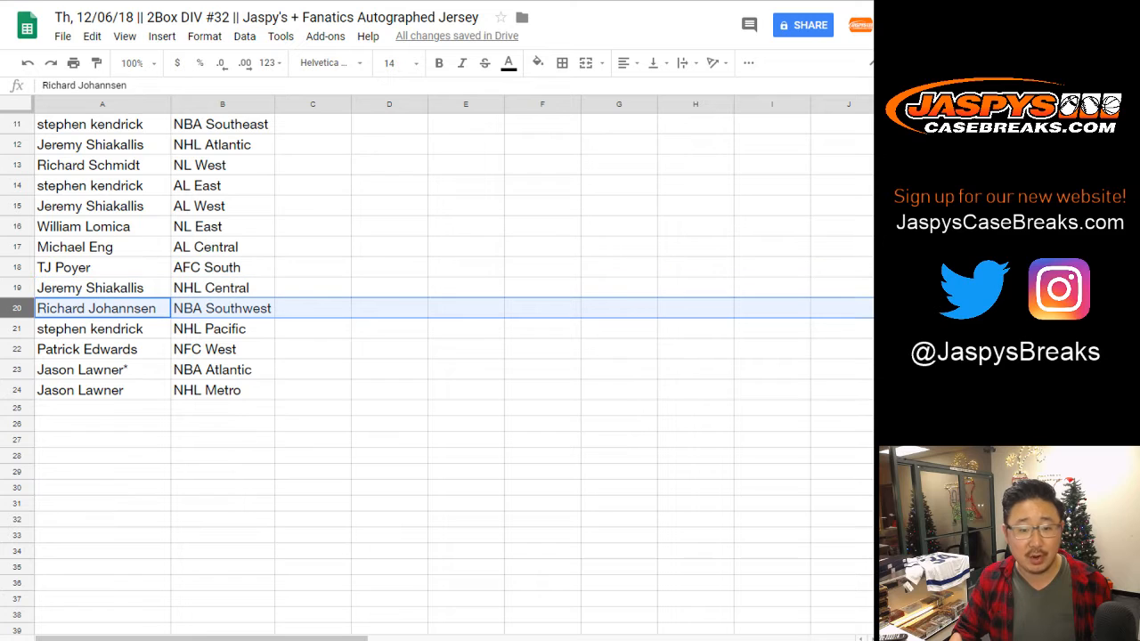
pyautogui.click(89, 327)
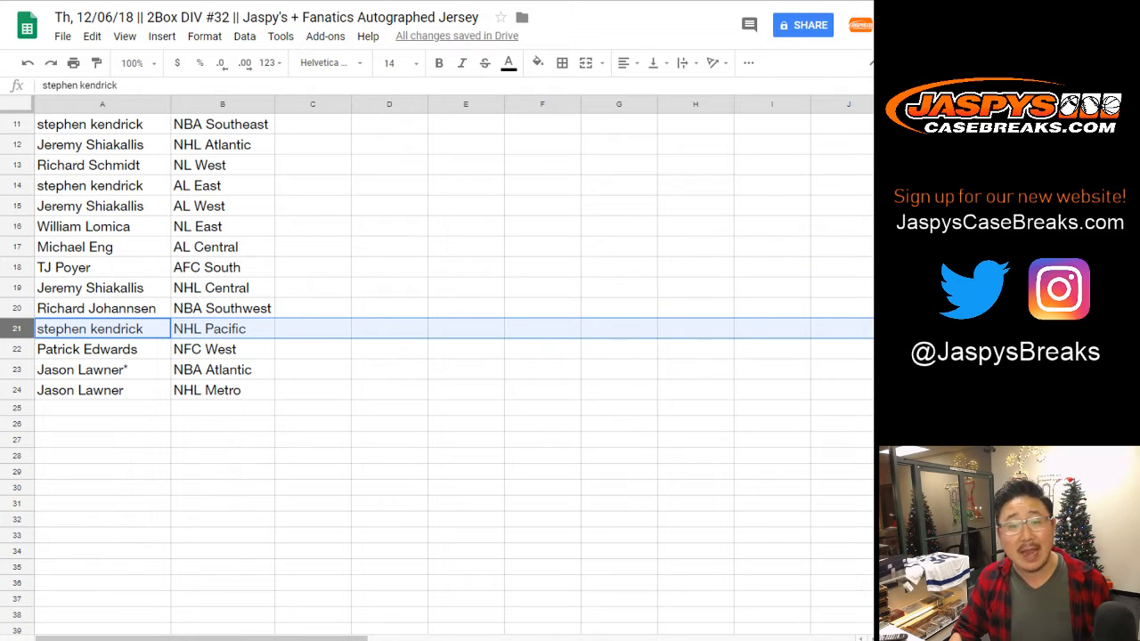
pyautogui.click(86, 349)
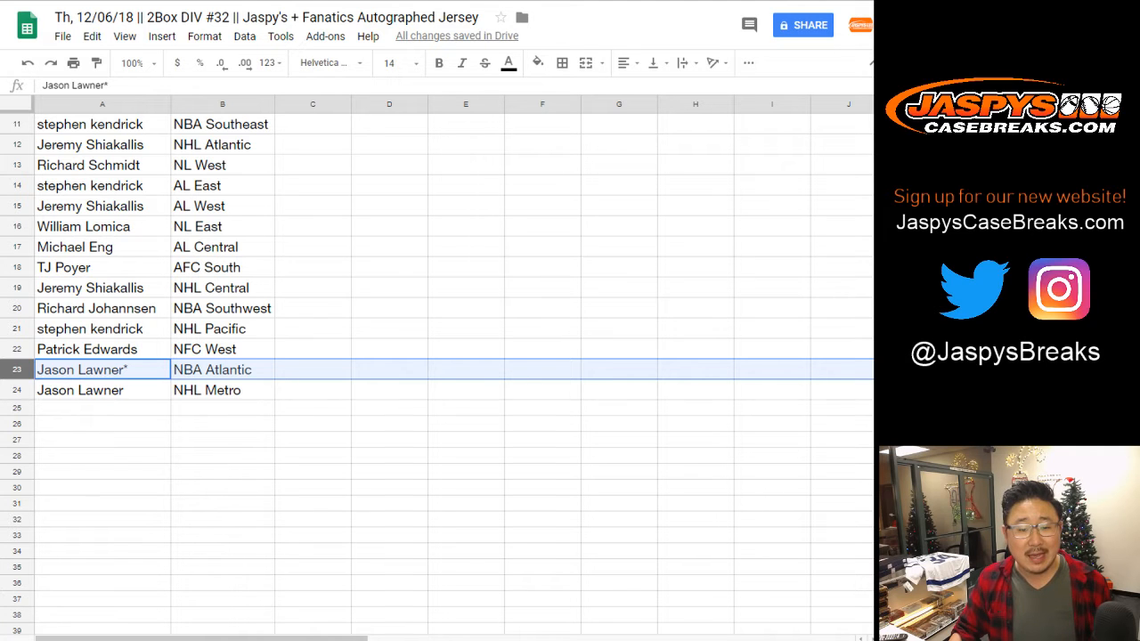
pyautogui.click(80, 388)
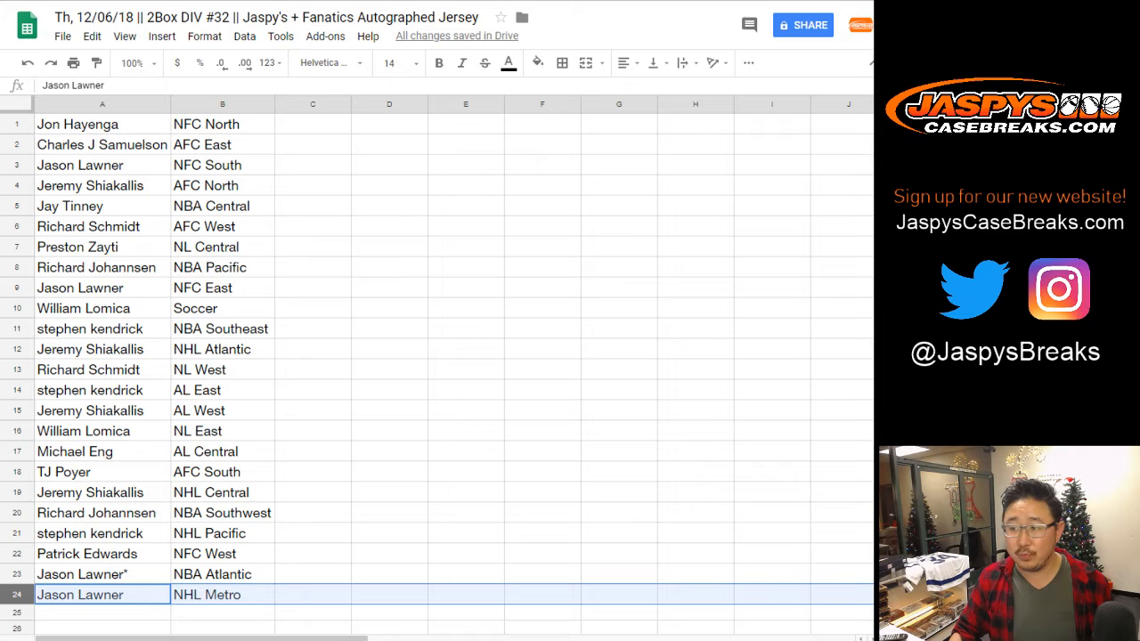
pyautogui.click(245, 35)
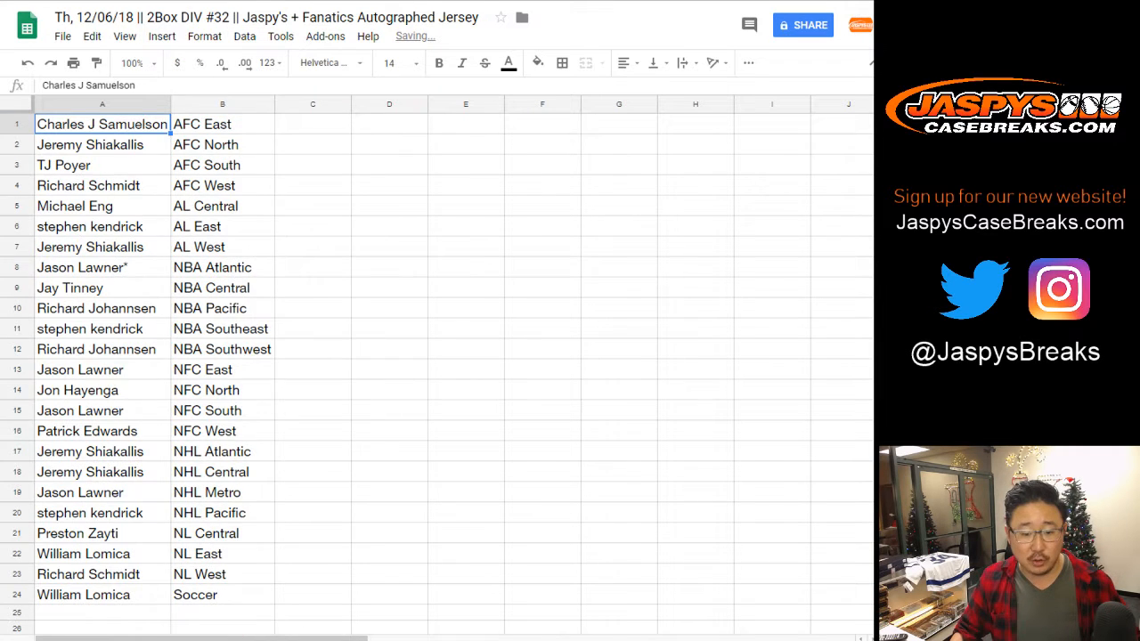
pyautogui.click(622, 63)
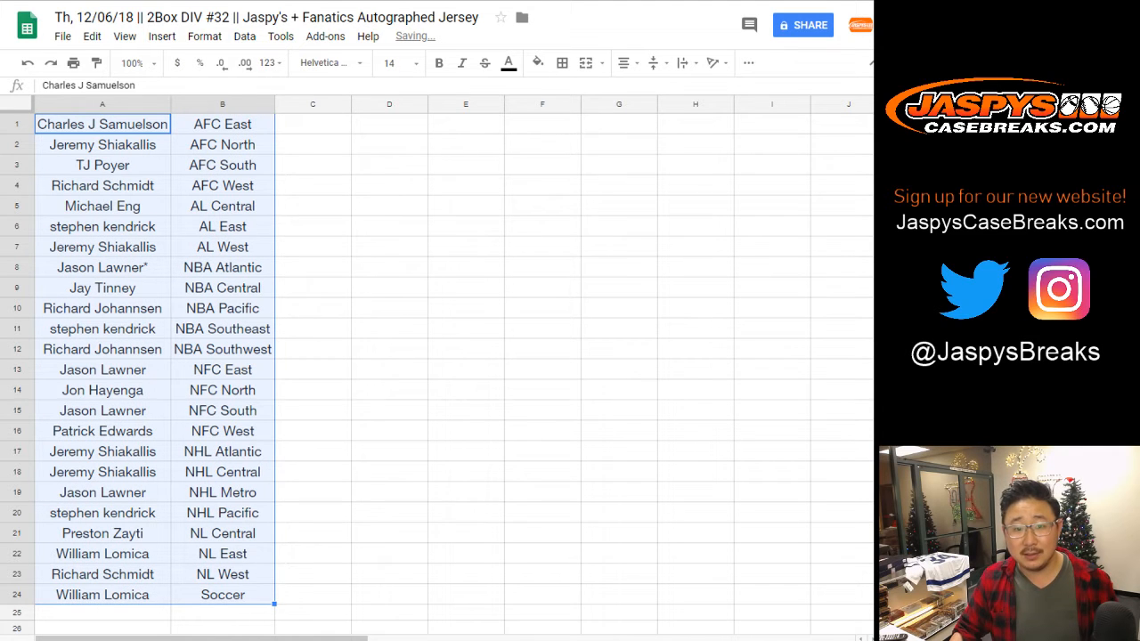
pyautogui.click(313, 124)
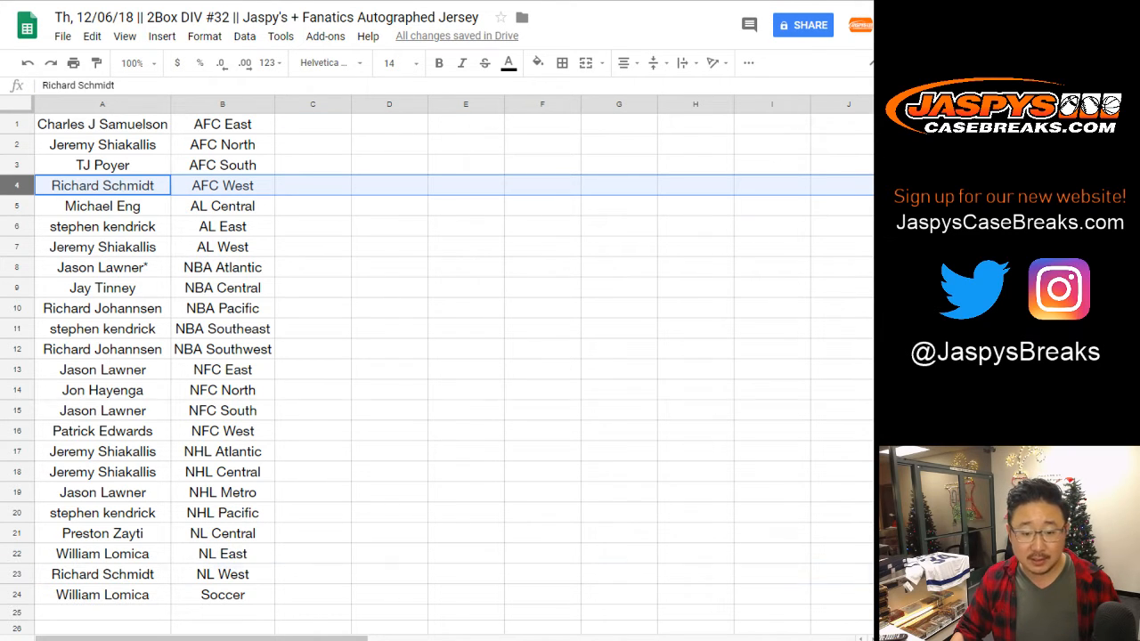
pyautogui.click(100, 574)
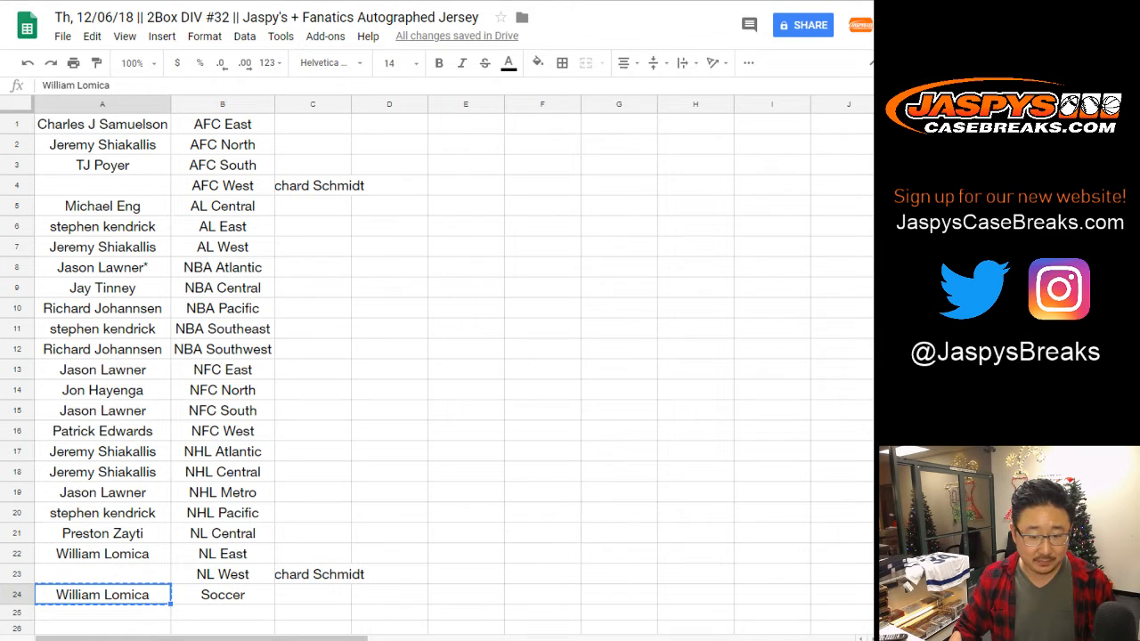
pyautogui.click(312, 595)
pyautogui.write('-')
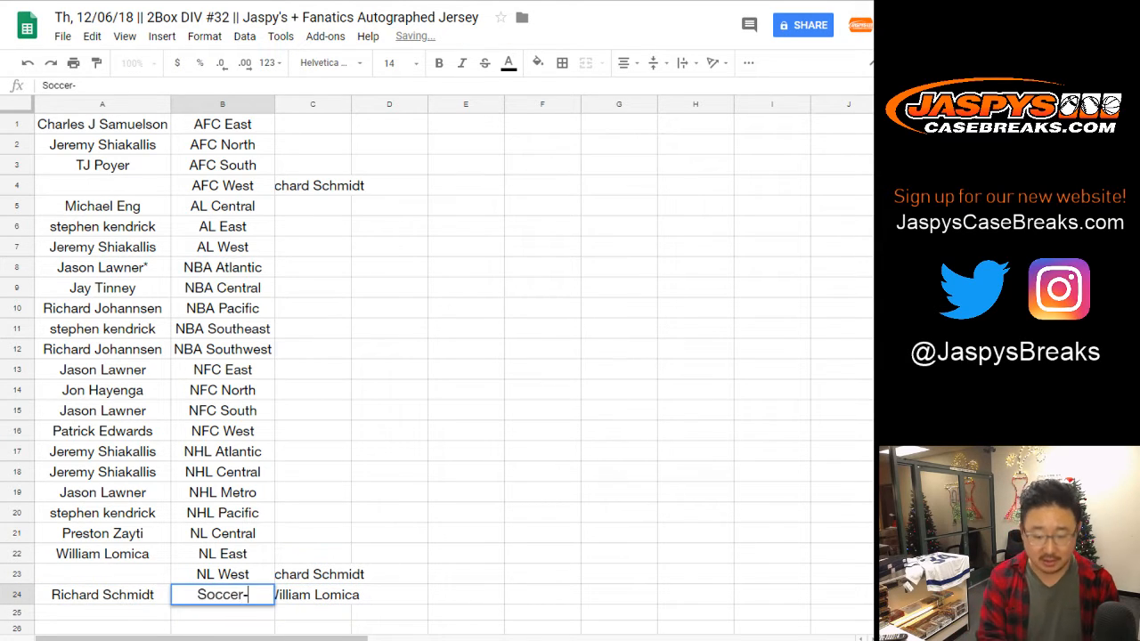
pyautogui.click(317, 595)
pyautogui.write('T')
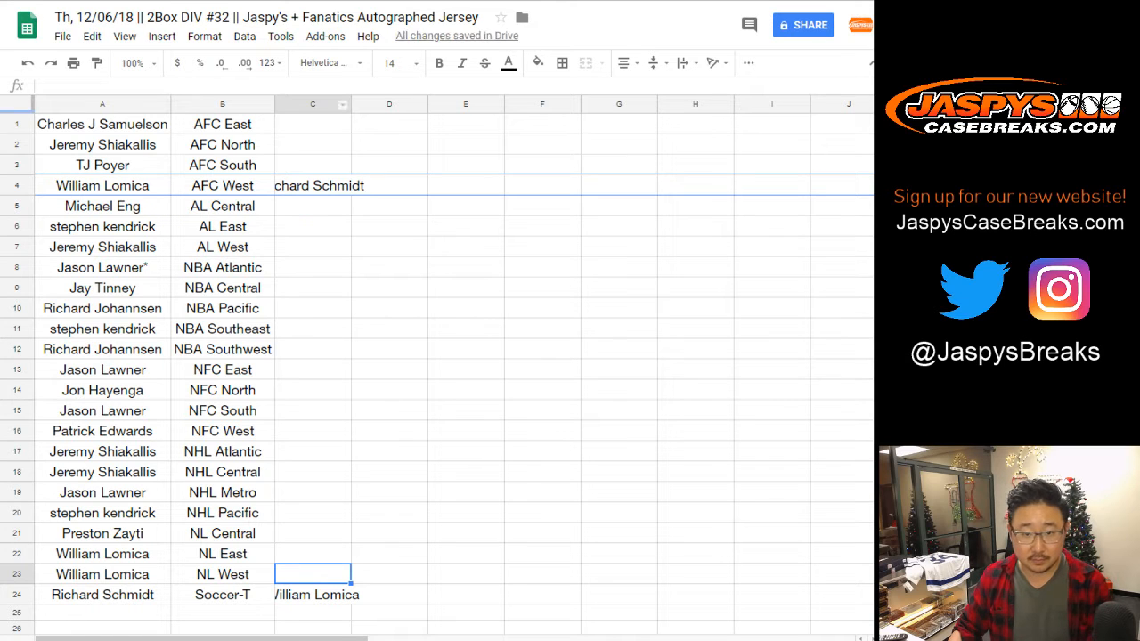
pyautogui.click(311, 103)
pyautogui.write('-T')
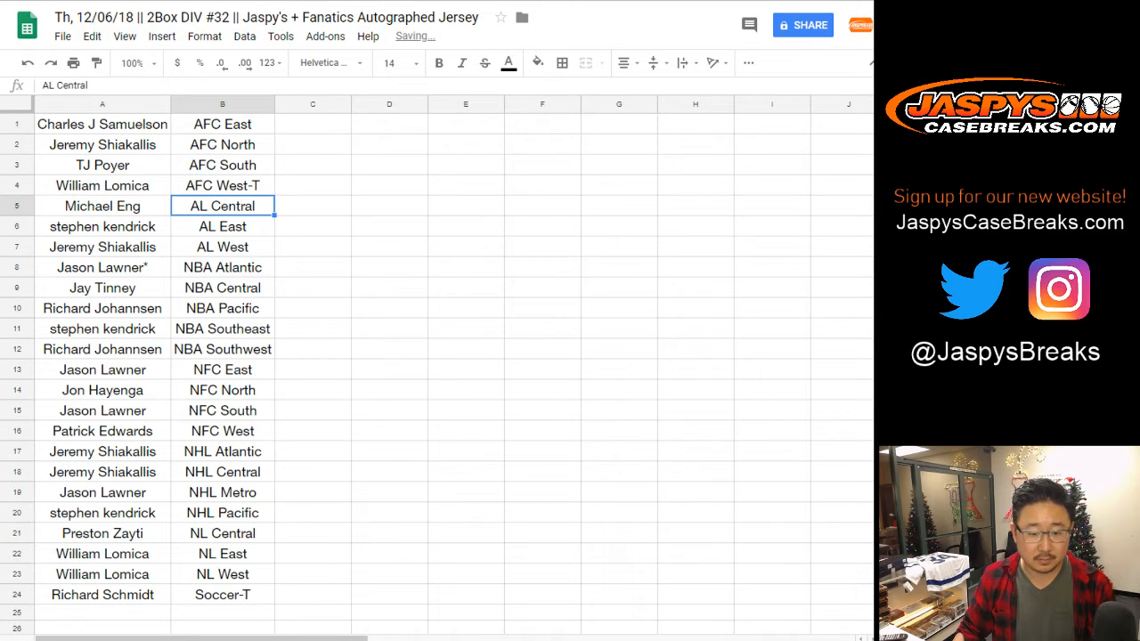
pyautogui.click(221, 573)
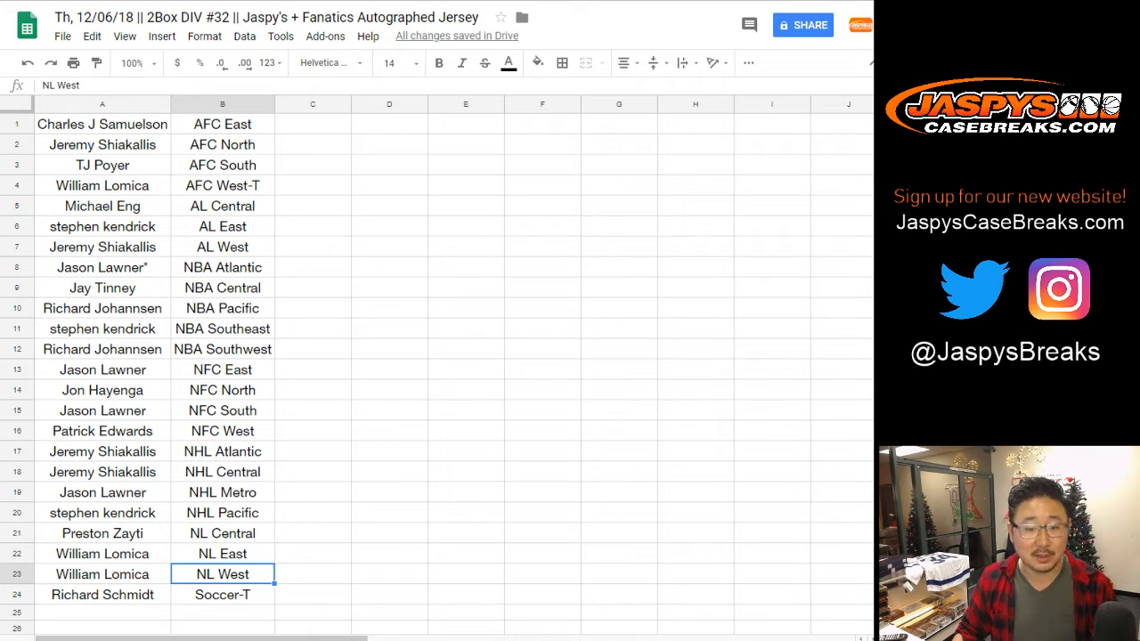
pyautogui.click(221, 206)
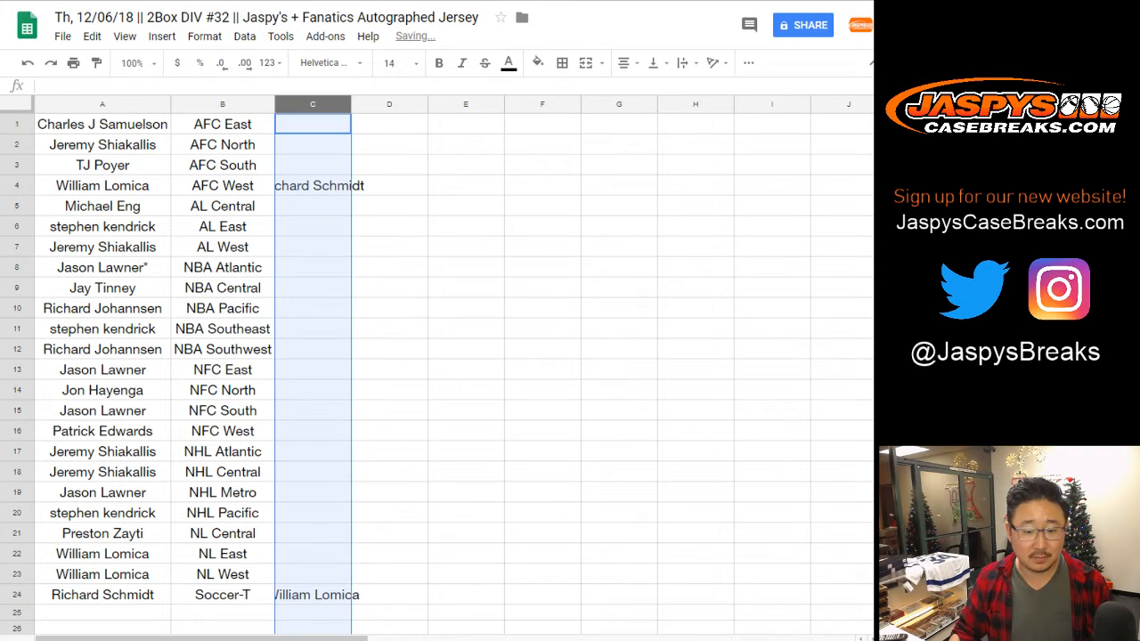
# Clear the temporary names from column C and move to NL West to mark it traded.
pyautogui.click(311, 574)
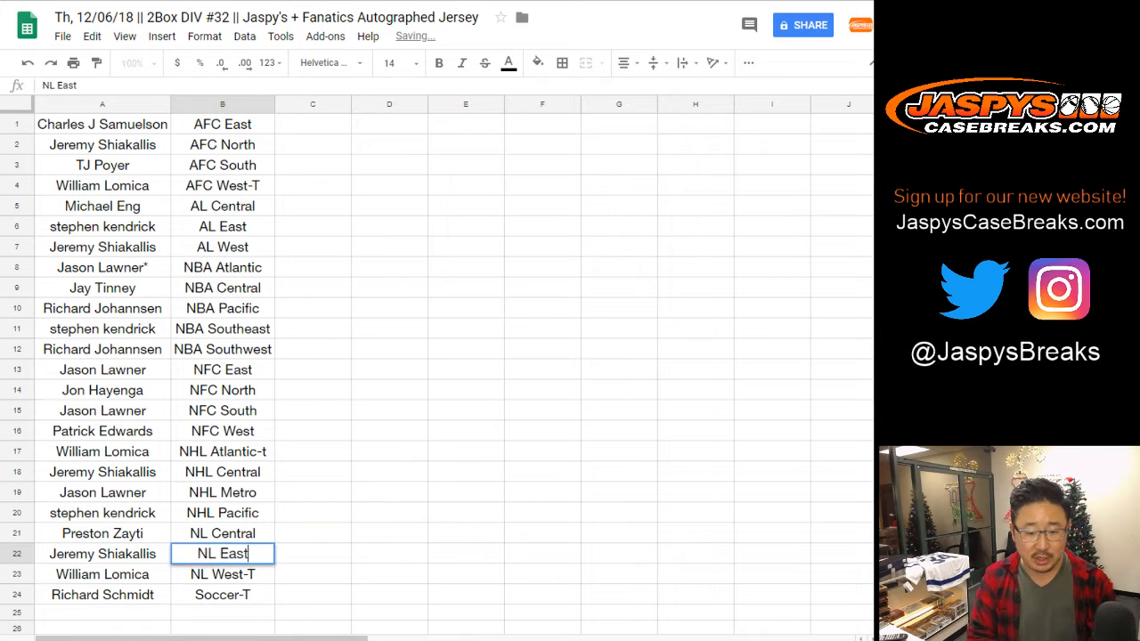
pyautogui.click(221, 573)
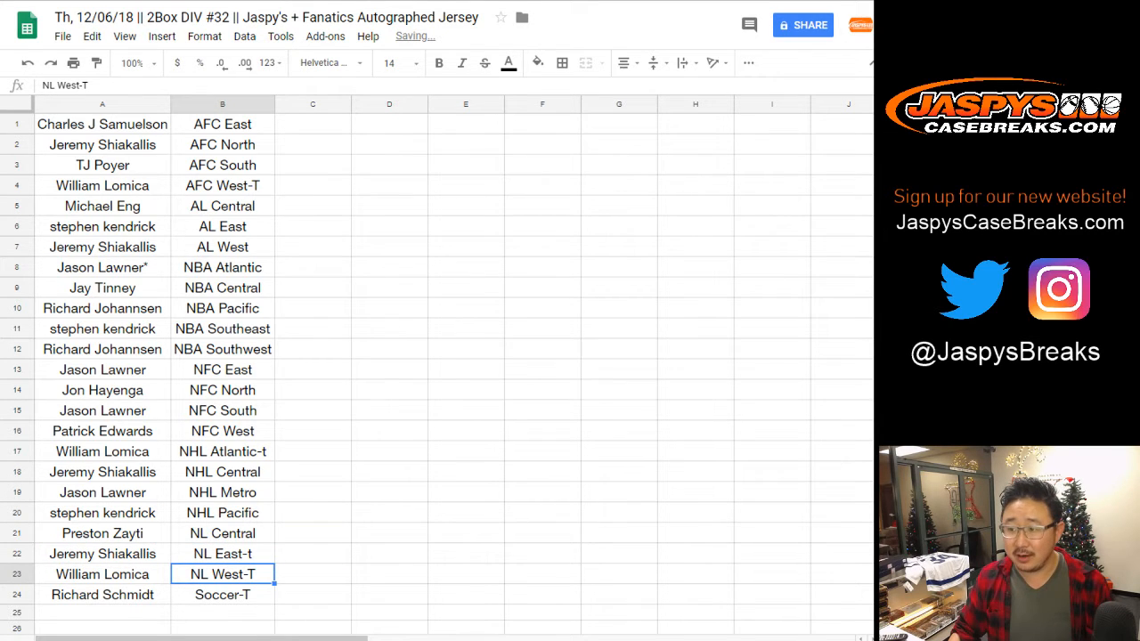